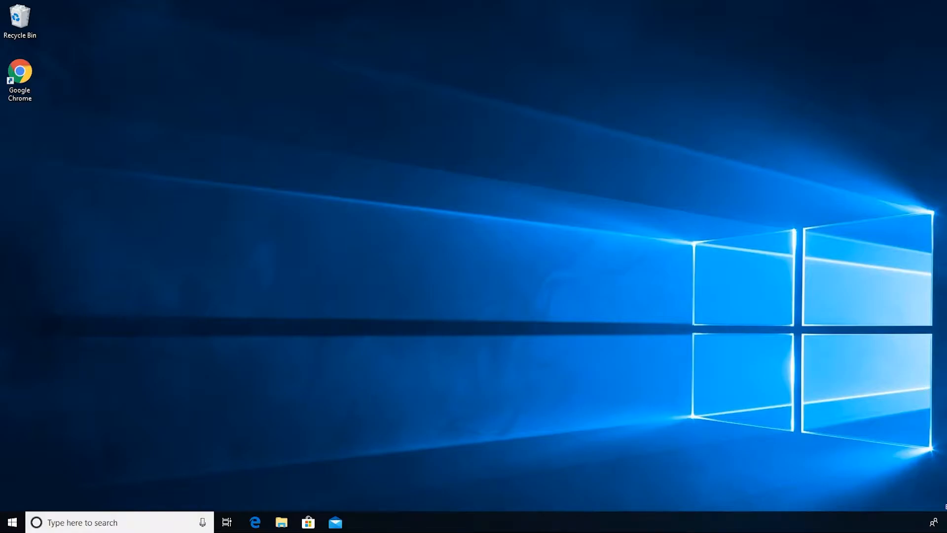
Launch Google Chrome from the desktop and navigate to the Amazon Corretto site
{"action": "left_click", "coordinate": [20, 72]}
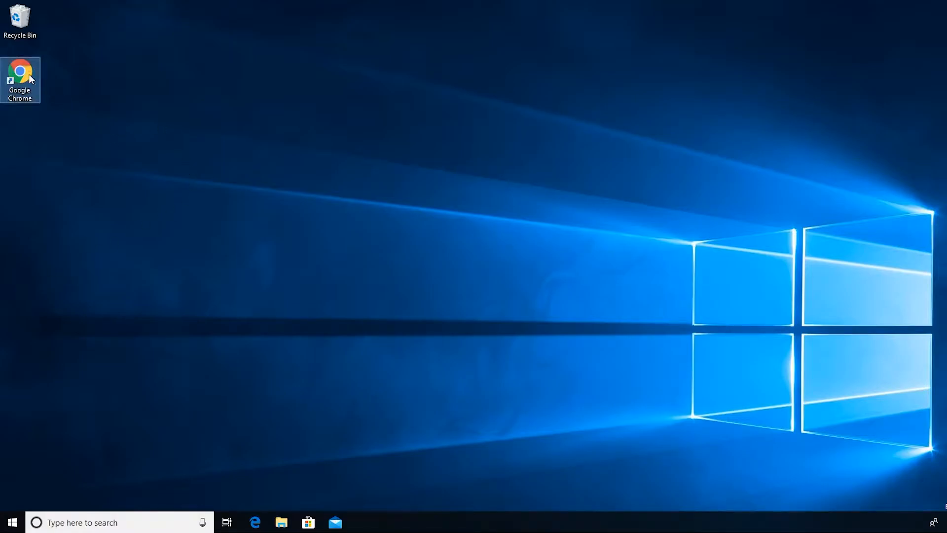
{"action": "double_click", "coordinate": [19, 73]}
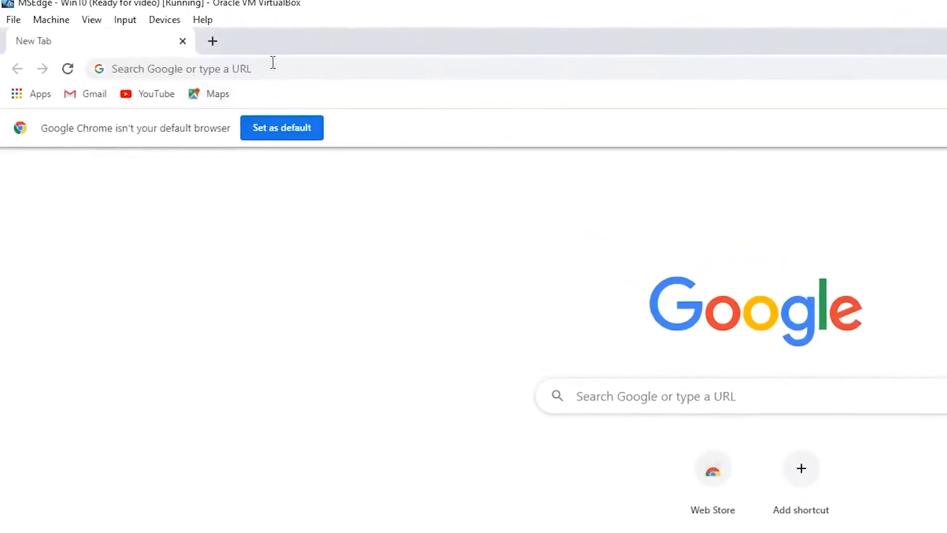
{"action": "left_click", "coordinate": [181, 68]}
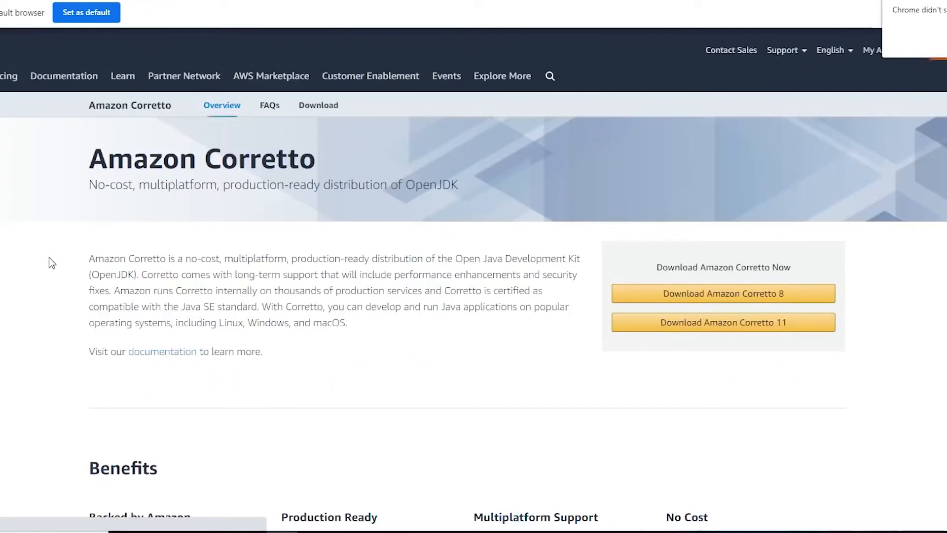
{"action": "mouse_move", "coordinate": [312, 376]}
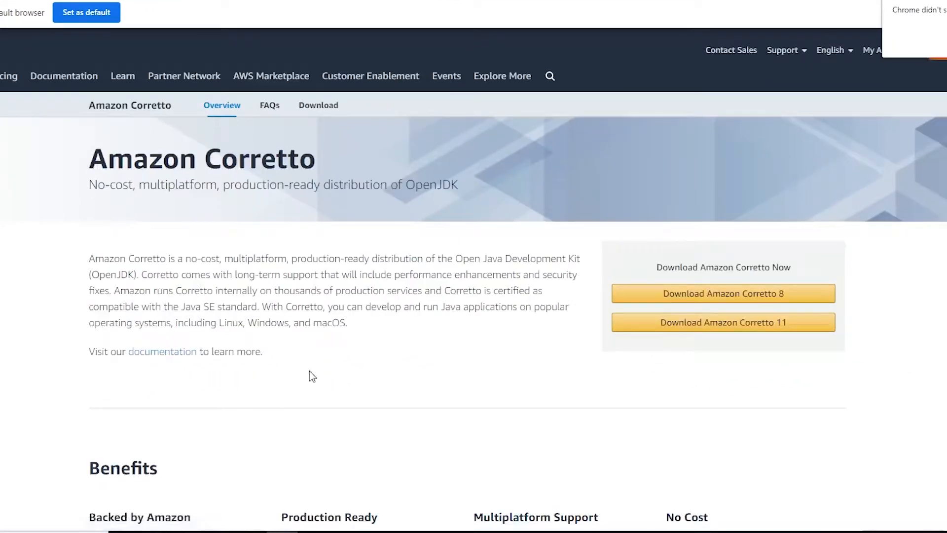
From the Corretto 11 downloads page, download the Windows x64 JDK .msi installer
{"action": "left_click", "coordinate": [723, 322]}
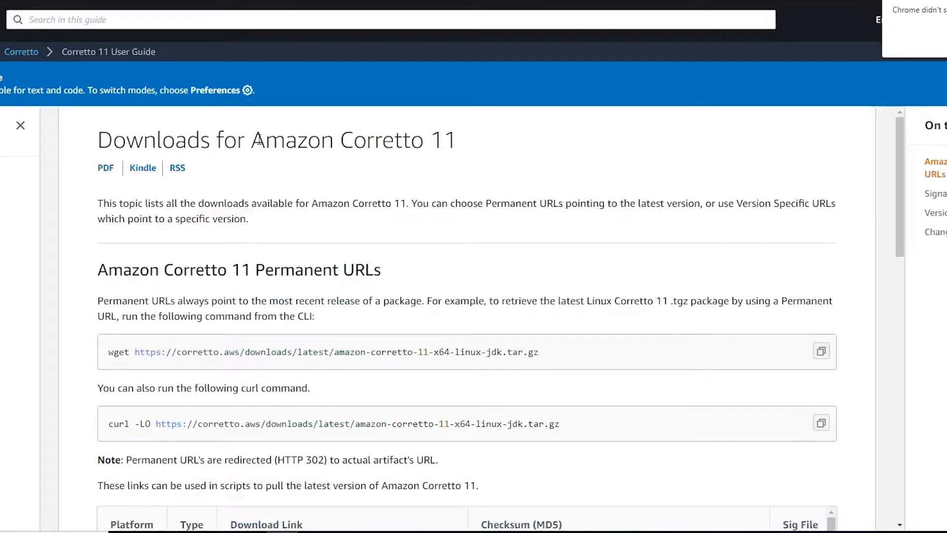
{"action": "scroll", "scroll_direction": "down", "scroll_amount": 3}
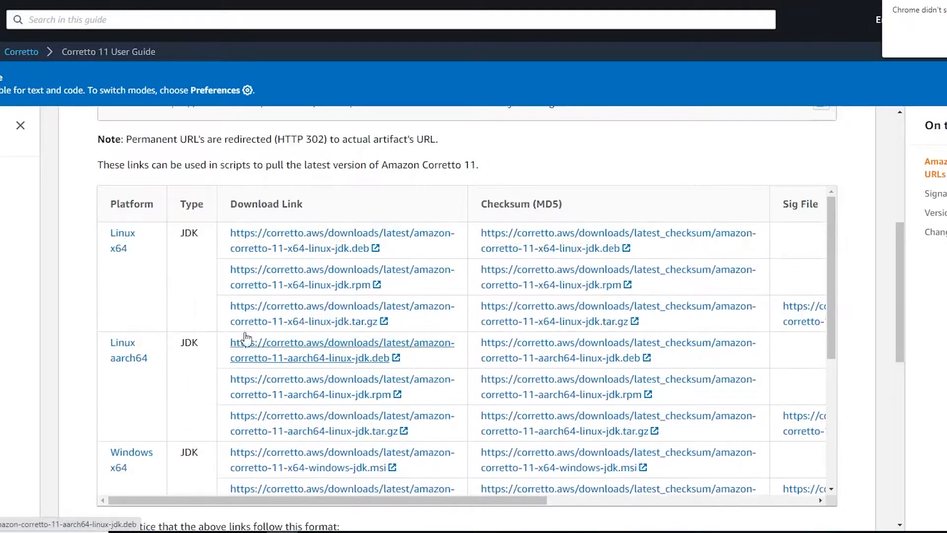
{"action": "scroll", "scroll_direction": "down", "scroll_amount": 3}
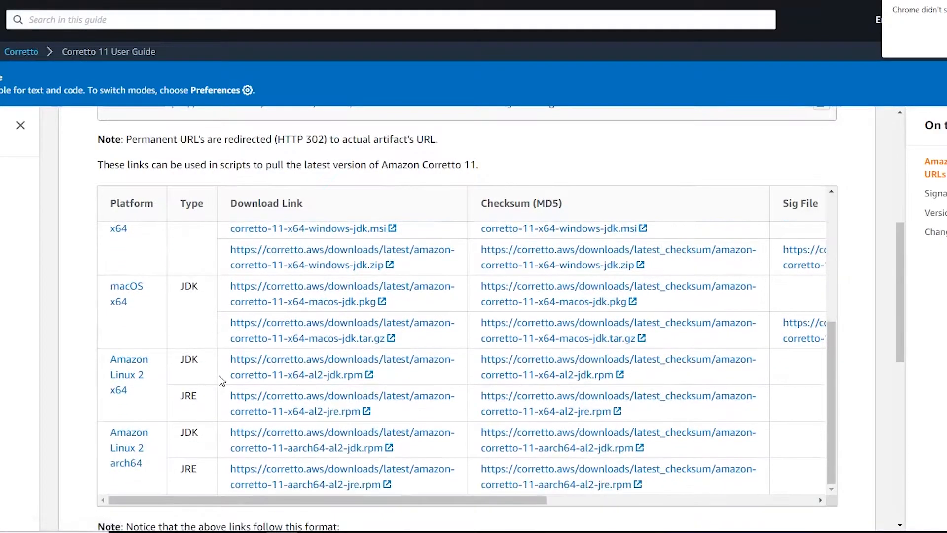
{"action": "scroll", "scroll_direction": "up", "scroll_amount": 3}
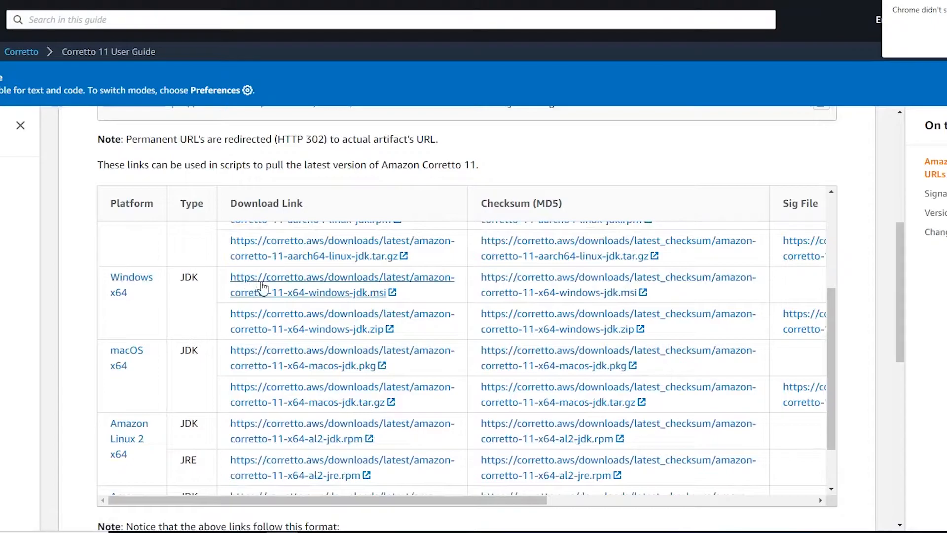
{"action": "mouse_move", "coordinate": [313, 296]}
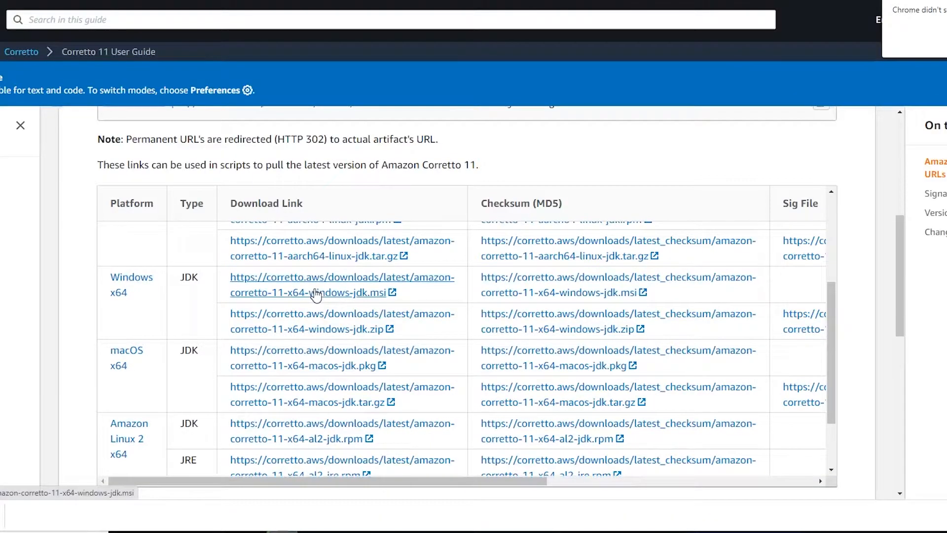
{"action": "left_click", "coordinate": [311, 285]}
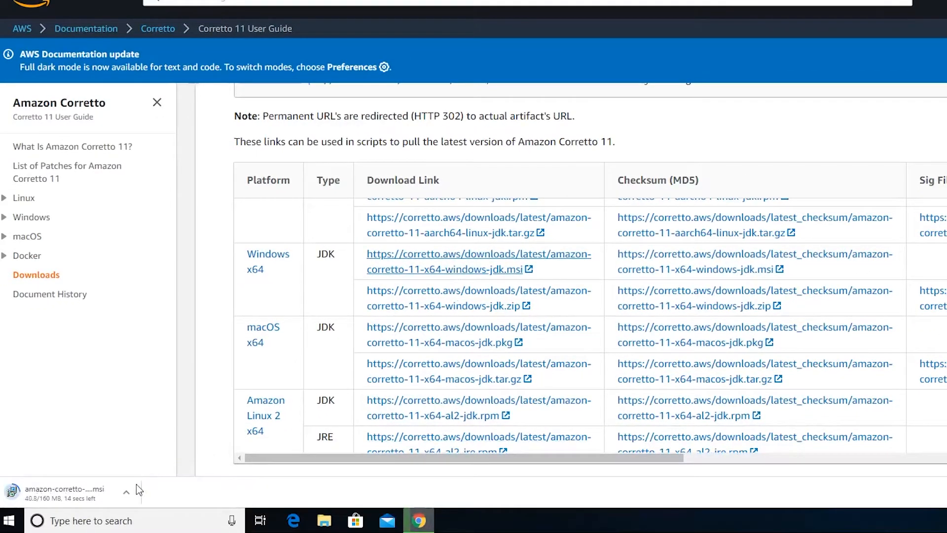
{"action": "mouse_move", "coordinate": [64, 456]}
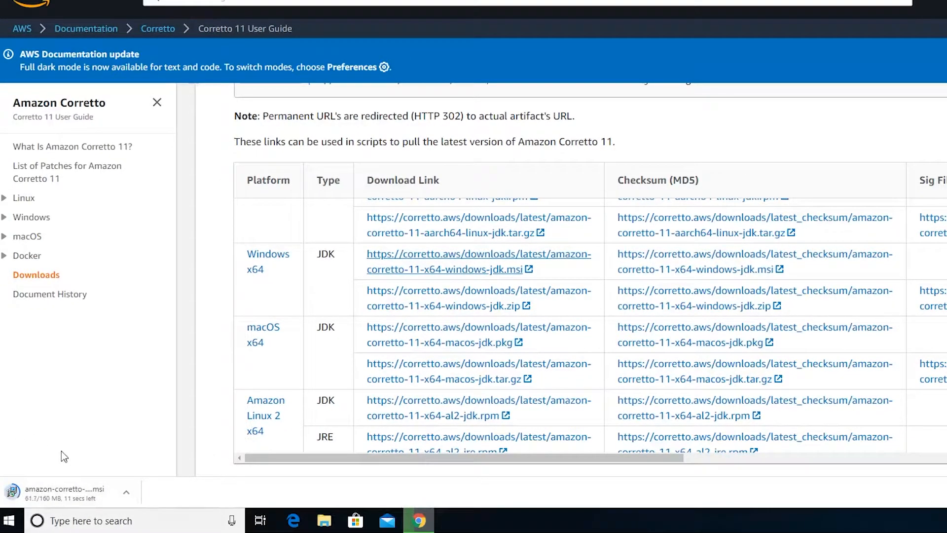
{"action": "left_click", "coordinate": [127, 492]}
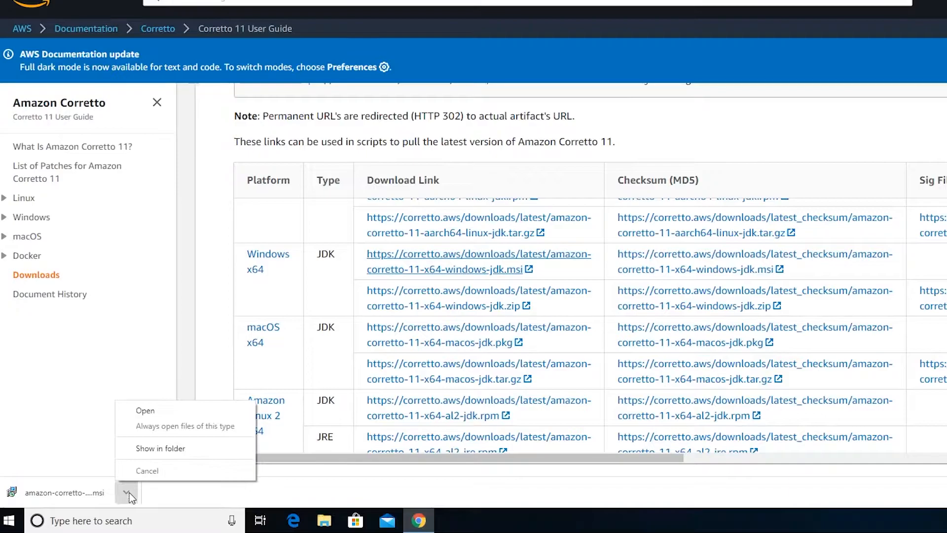
Run the Corretto installer with default features, allow UAC changes, and finish the wizard
{"action": "left_click", "coordinate": [161, 448]}
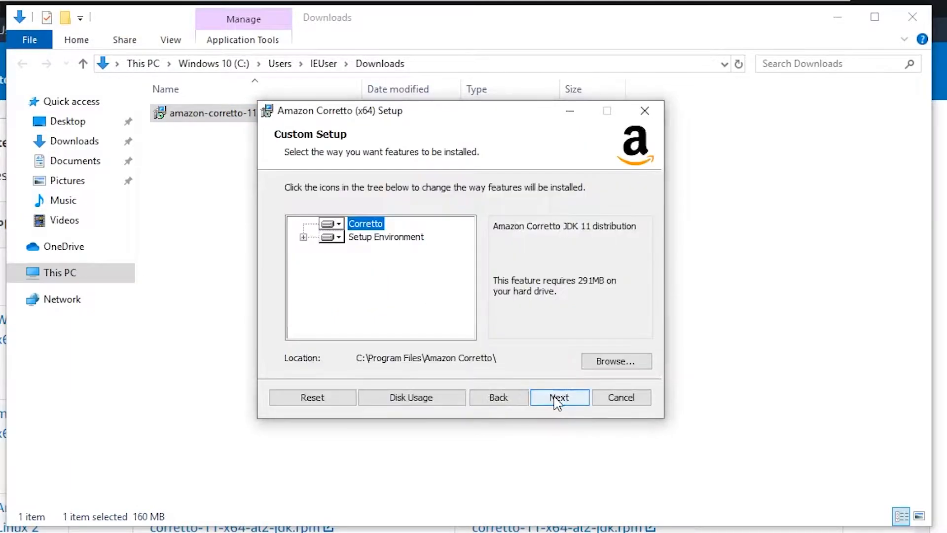
{"action": "mouse_move", "coordinate": [307, 244]}
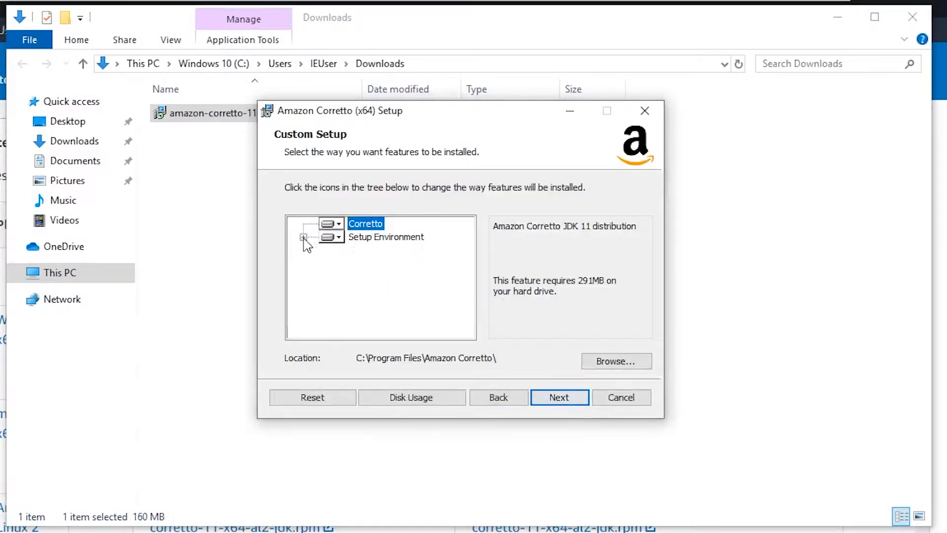
{"action": "left_click", "coordinate": [303, 237]}
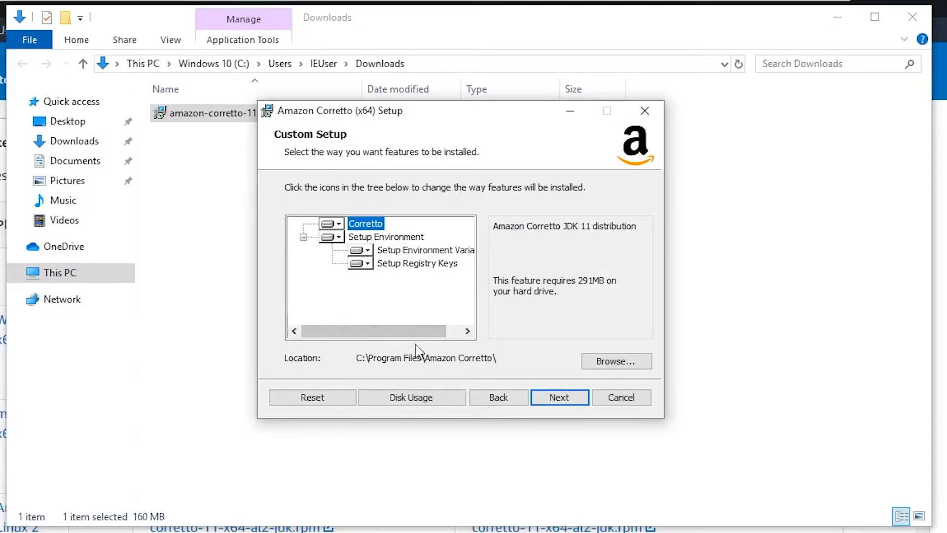
{"action": "left_click", "coordinate": [559, 397]}
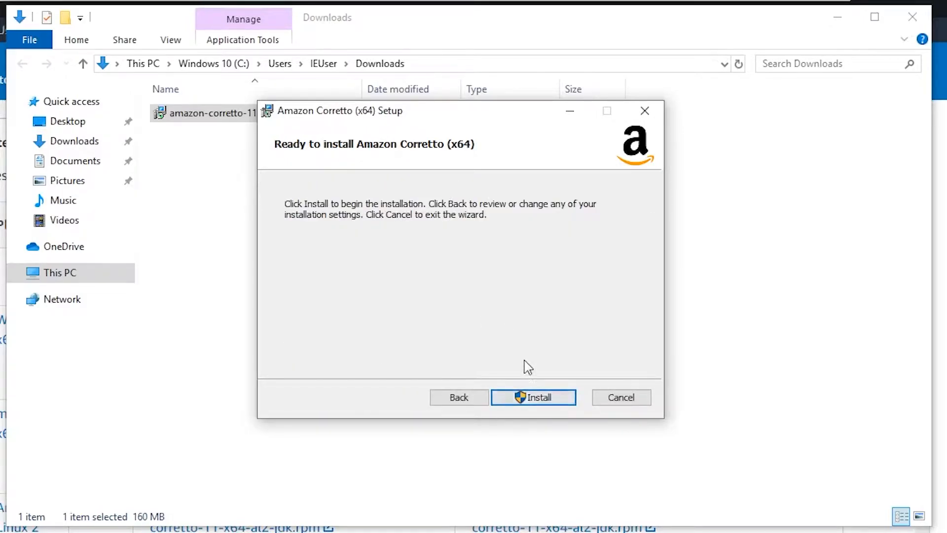
{"action": "left_click", "coordinate": [533, 397]}
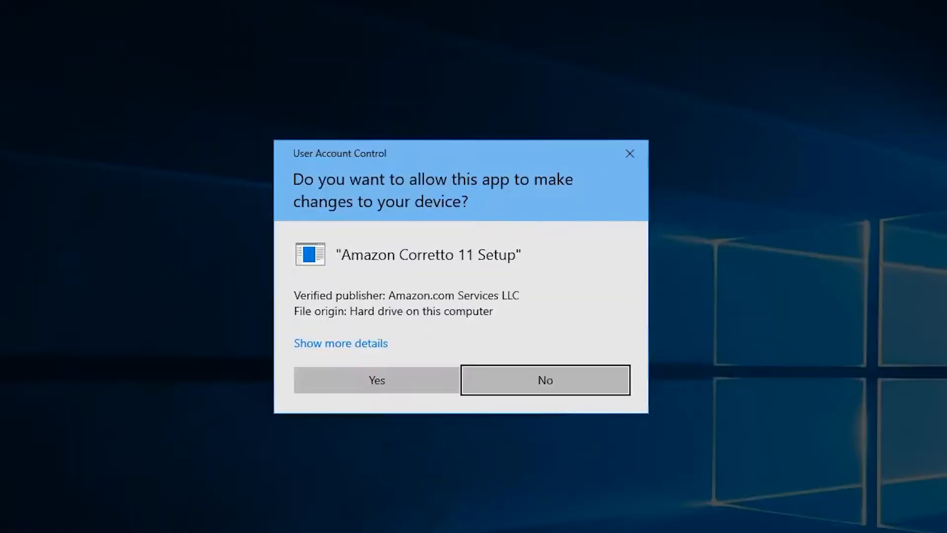
{"action": "left_click", "coordinate": [376, 380]}
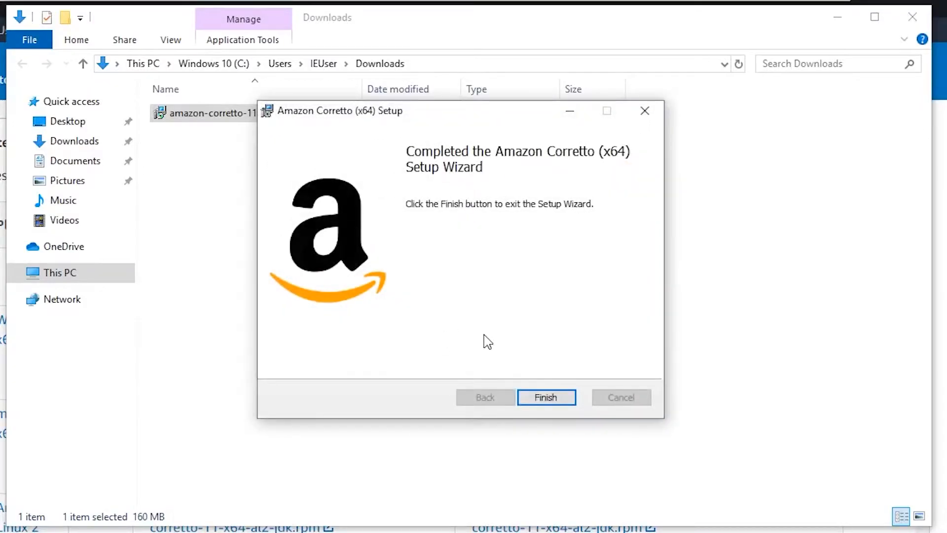
{"action": "left_click", "coordinate": [545, 398]}
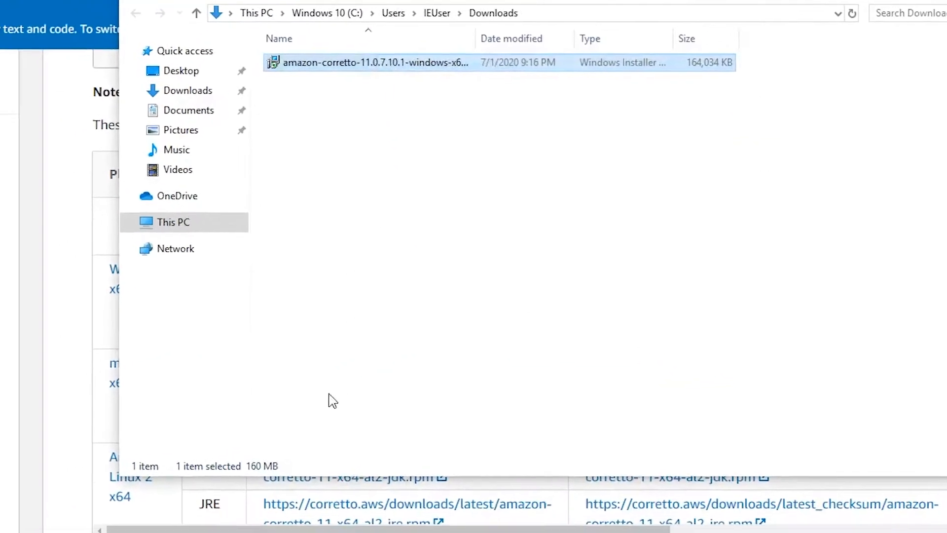
Run java -version in Command Prompt to confirm Corretto 11.0.7, then minimize the console
{"action": "left_click", "coordinate": [12, 519]}
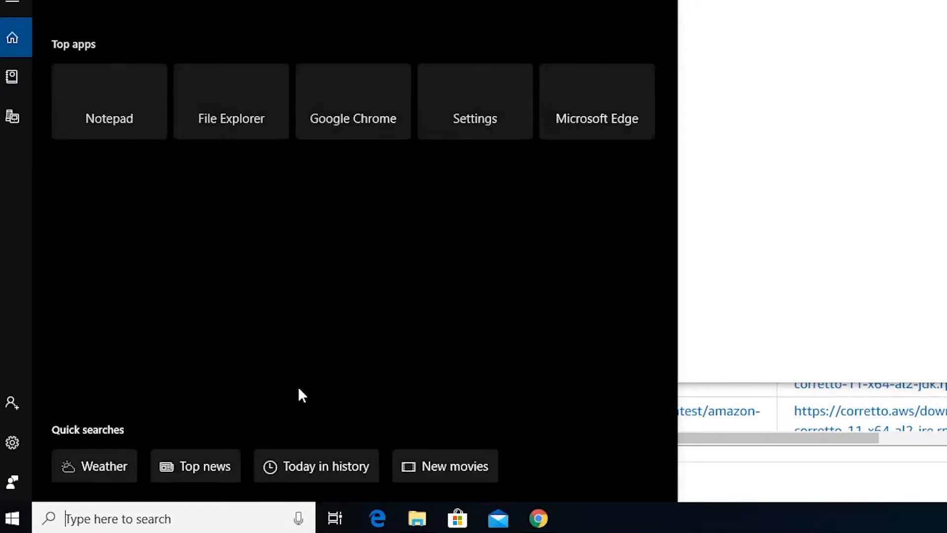
{"action": "type", "text": "ter"}
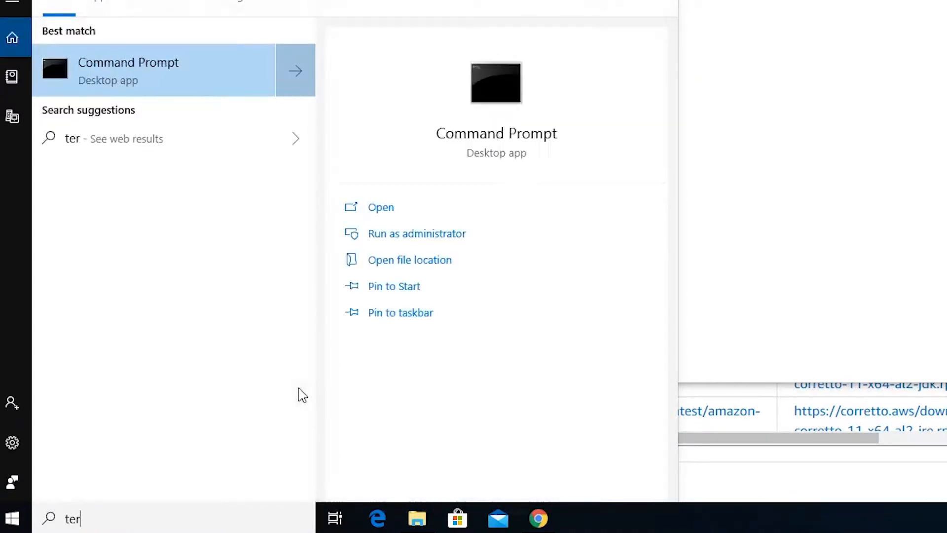
{"action": "left_click", "coordinate": [380, 207]}
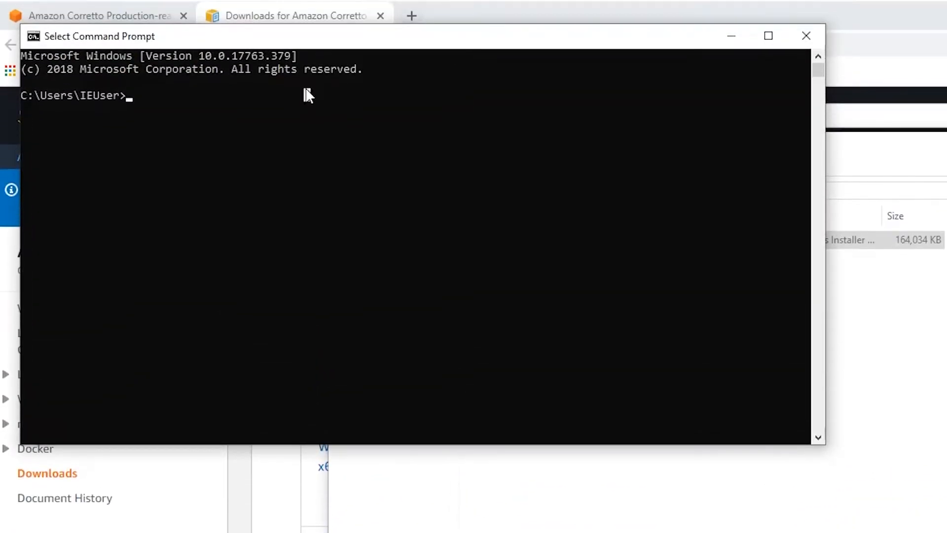
{"action": "type", "text": "java"}
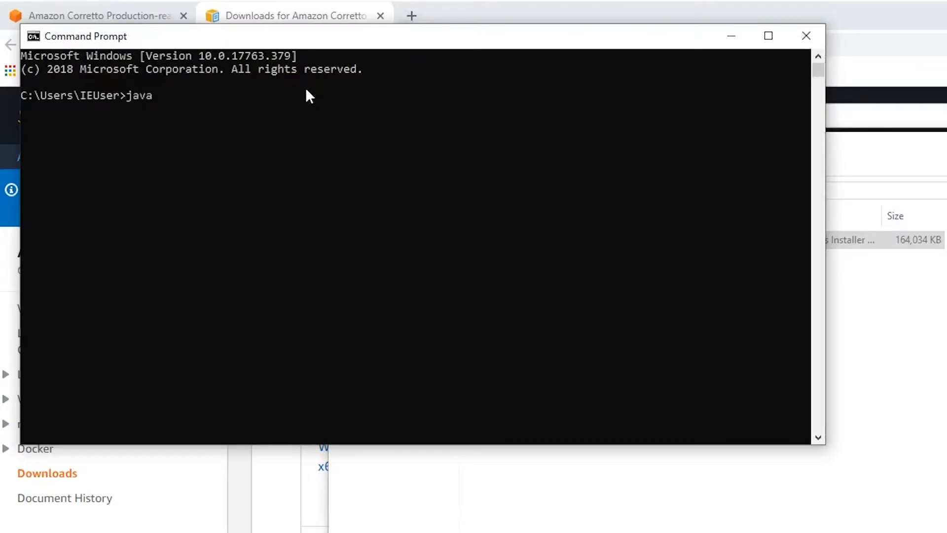
{"action": "type", "text": "-version"}
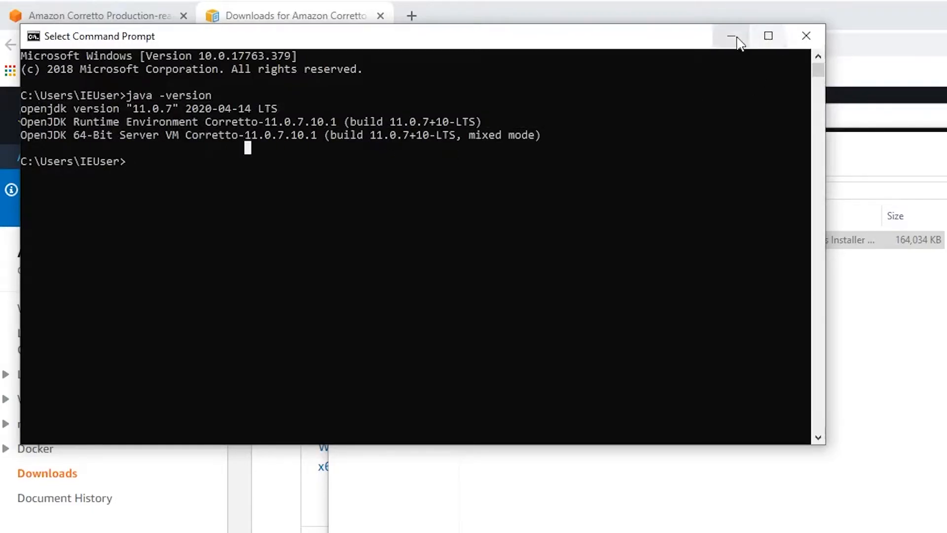
{"action": "left_click", "coordinate": [731, 35]}
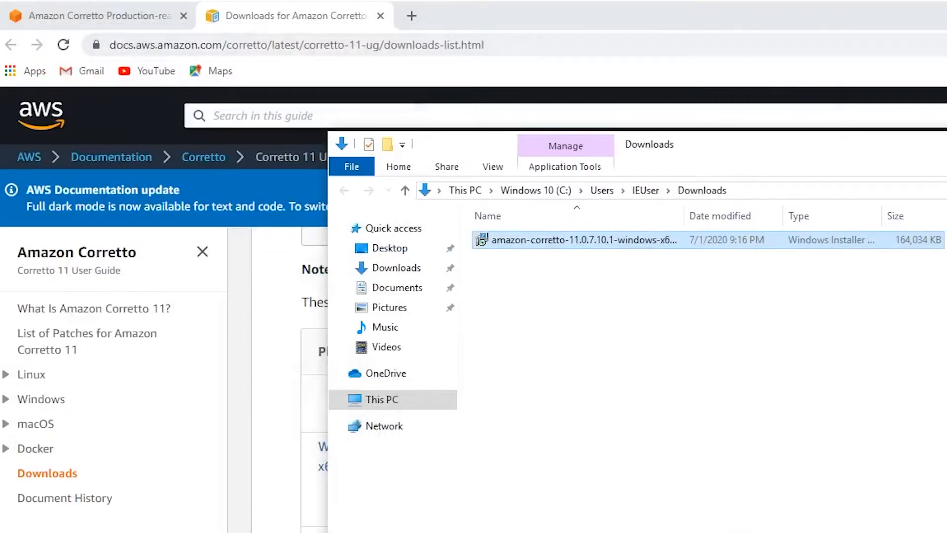
Search 'android studio' in a new tab and open the developer.android.com download page
{"action": "left_click", "coordinate": [412, 16]}
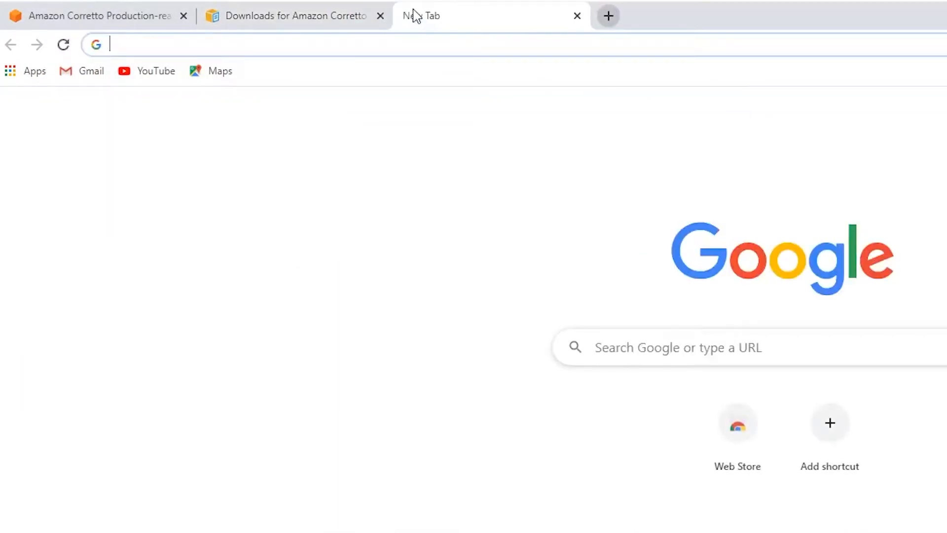
{"action": "type", "text": "android studio"}
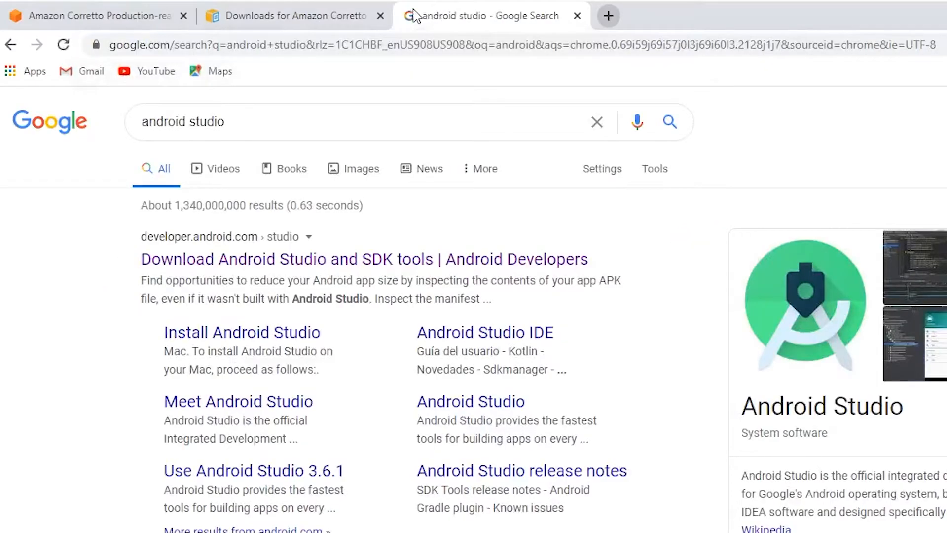
{"action": "left_click", "coordinate": [363, 259]}
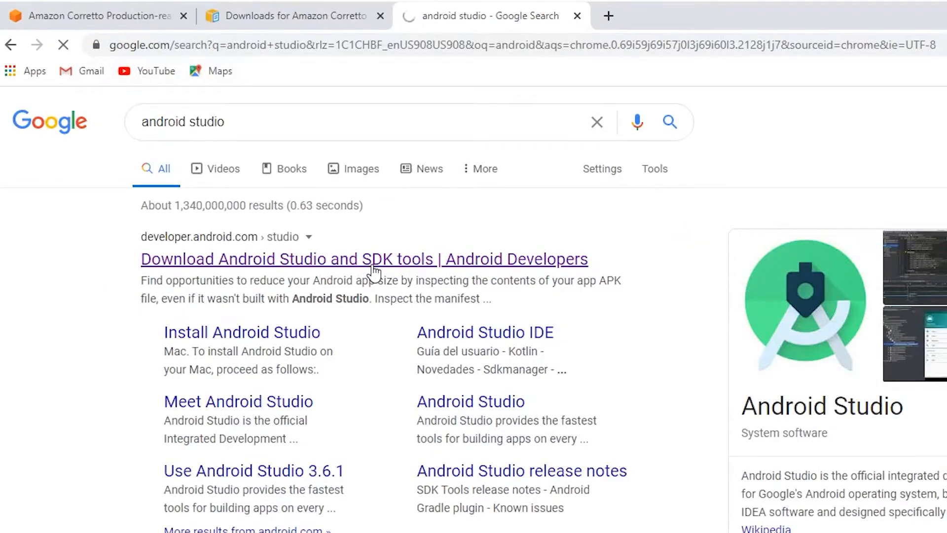
{"action": "left_click", "coordinate": [364, 258]}
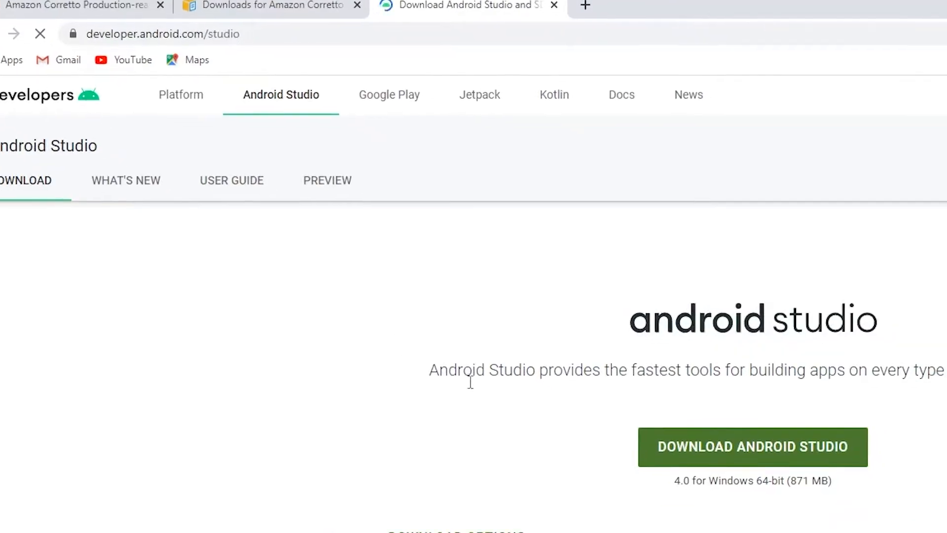
Download the Android Studio Windows installer, accepting the terms, and show it in the Downloads folder
{"action": "scroll", "scroll_direction": "down", "scroll_amount": 3}
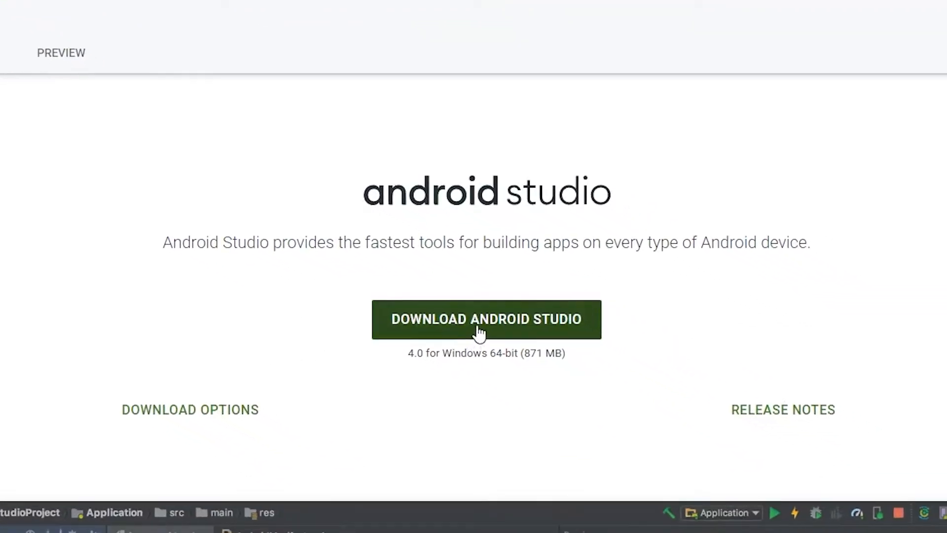
{"action": "double_click", "coordinate": [466, 353]}
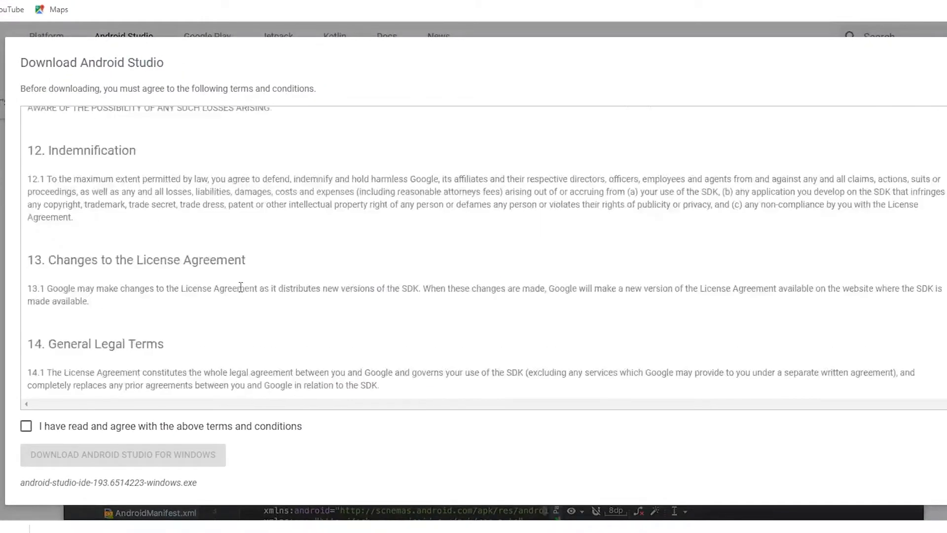
{"action": "scroll", "scroll_direction": "down", "scroll_amount": 3}
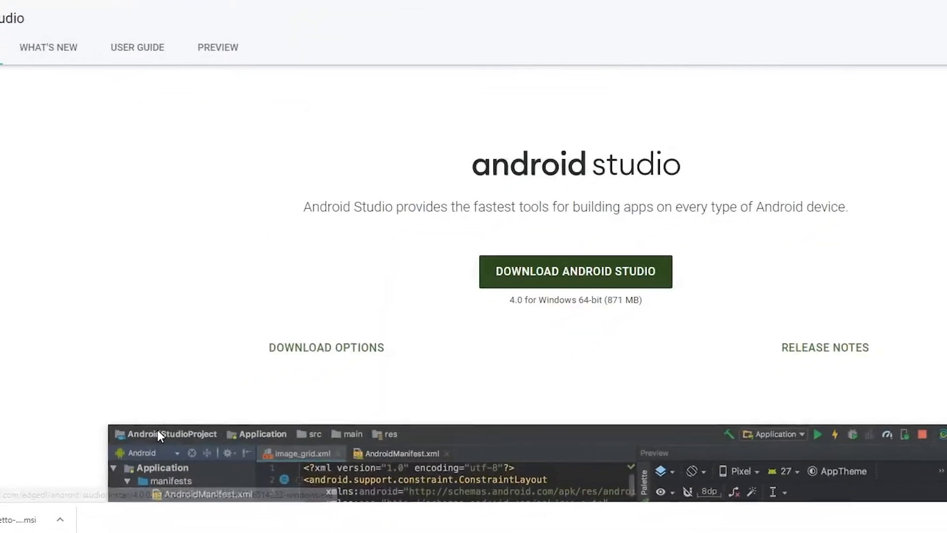
{"action": "scroll", "scroll_direction": "down", "scroll_amount": 3}
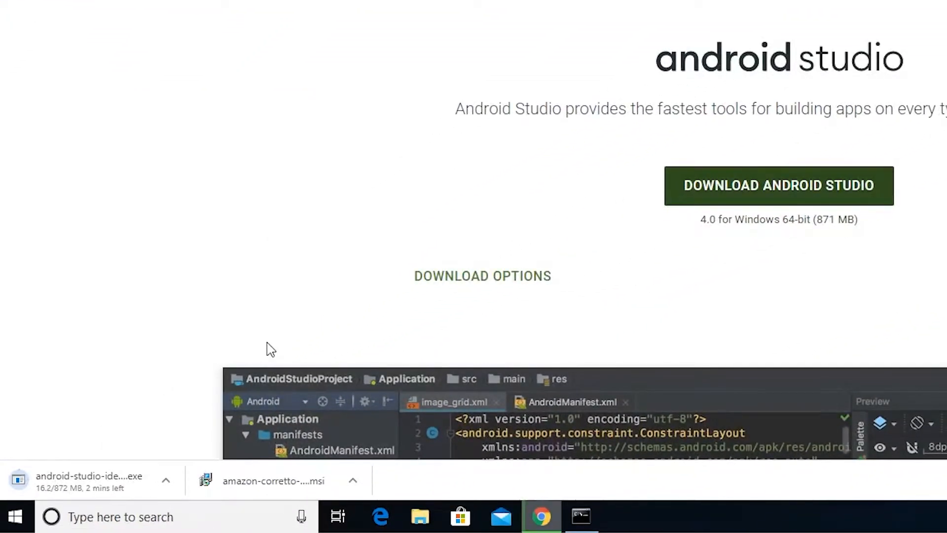
{"action": "mouse_move", "coordinate": [270, 406]}
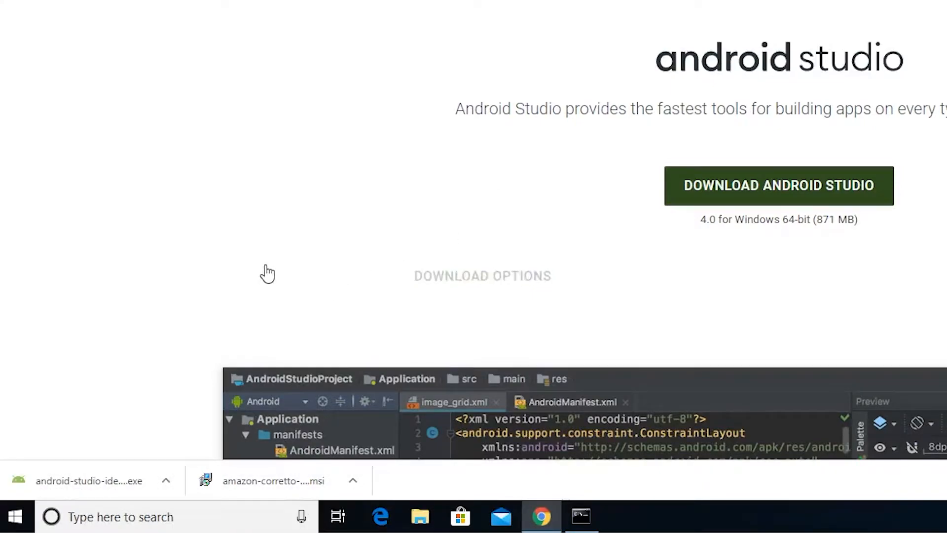
{"action": "left_click", "coordinate": [165, 481]}
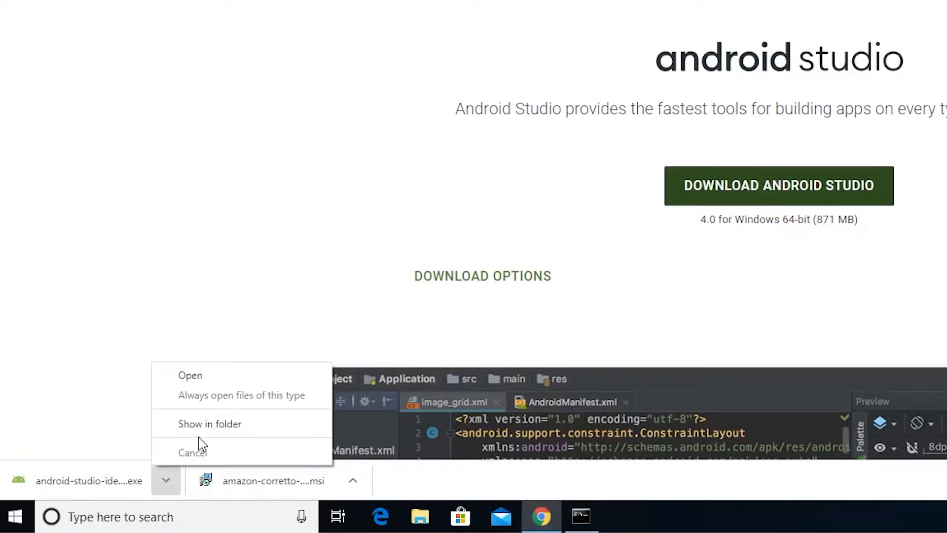
{"action": "left_click", "coordinate": [210, 424]}
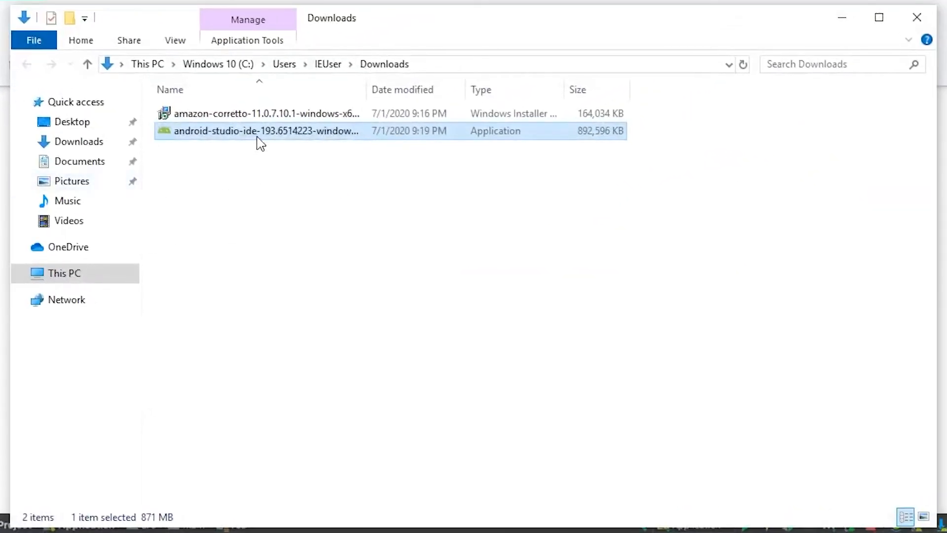
Install Android Studio with default components, location and shortcuts, finishing with Start Android Studio checked
{"action": "double_click", "coordinate": [266, 130]}
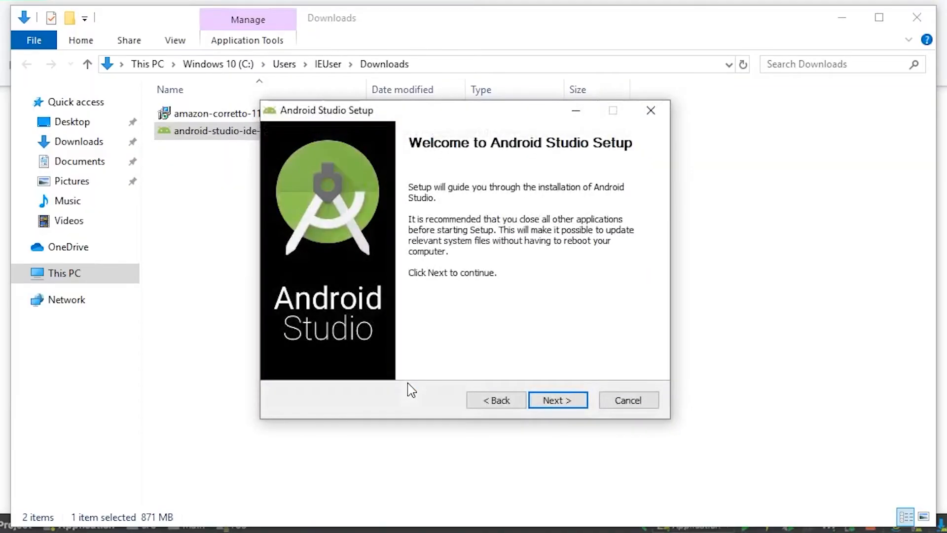
{"action": "mouse_move", "coordinate": [479, 260]}
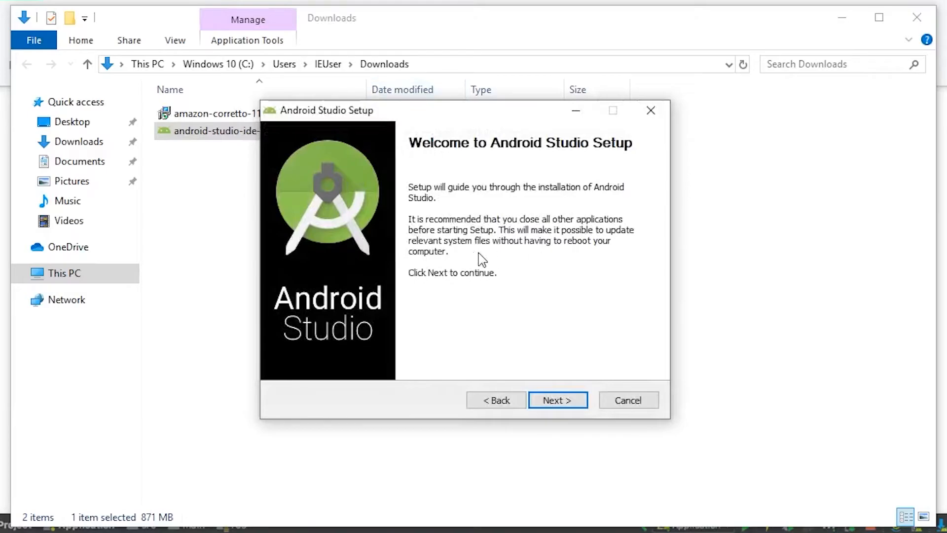
{"action": "left_click", "coordinate": [556, 400]}
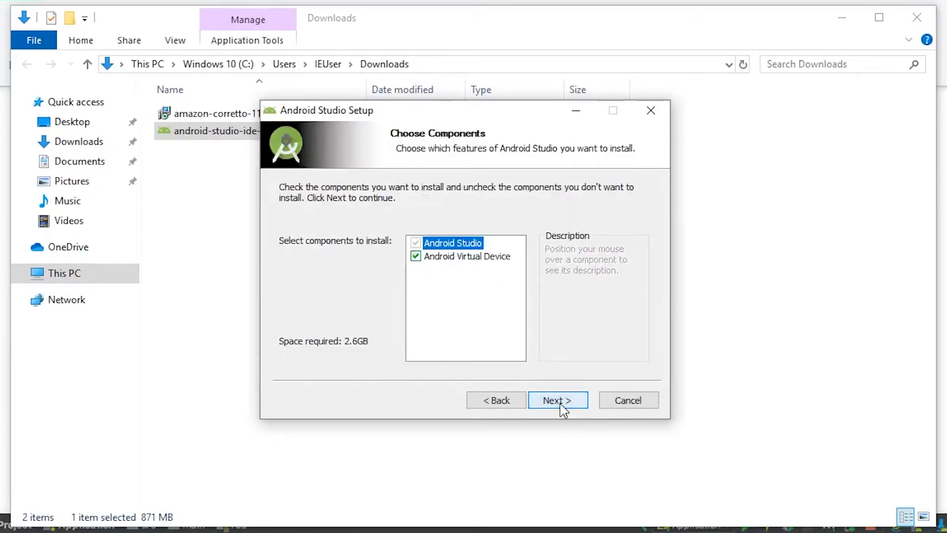
{"action": "mouse_move", "coordinate": [541, 387]}
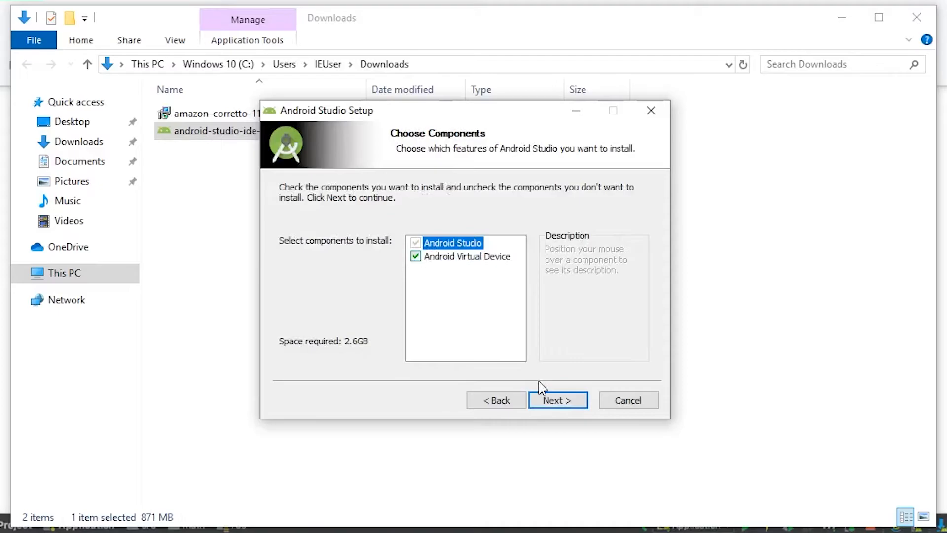
{"action": "left_click", "coordinate": [556, 400]}
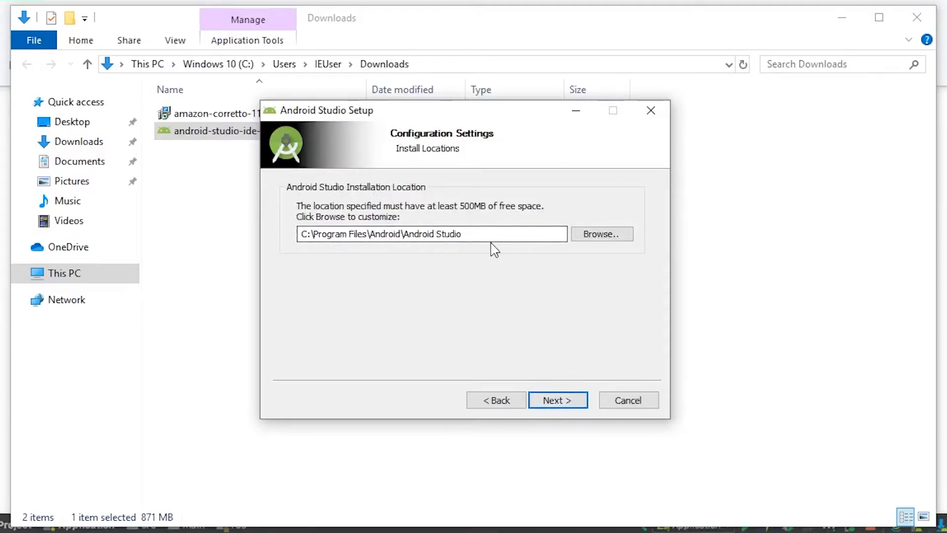
{"action": "left_click", "coordinate": [600, 234]}
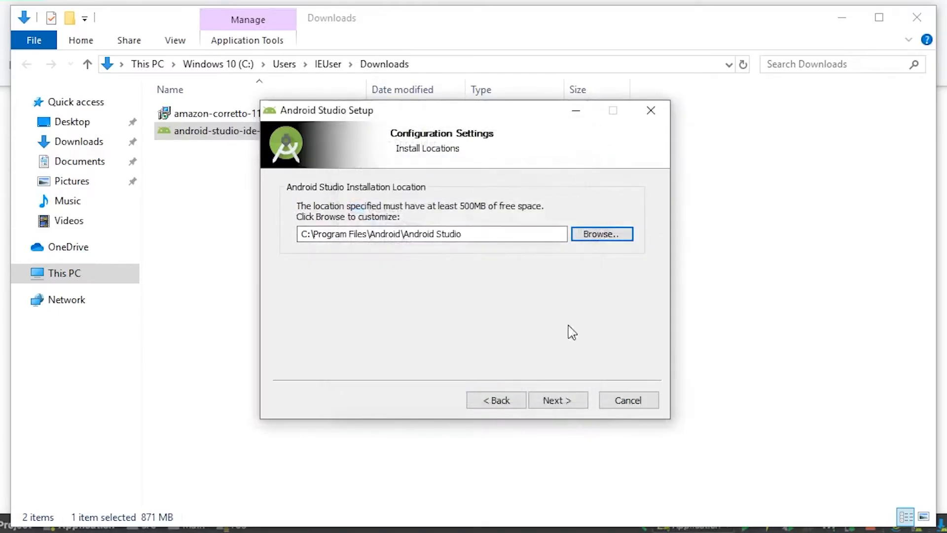
{"action": "left_click", "coordinate": [557, 400]}
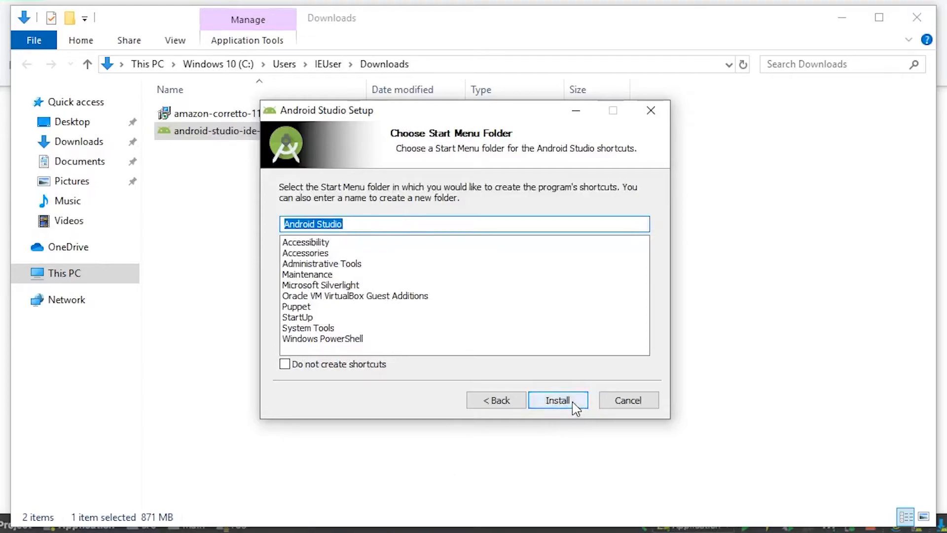
{"action": "left_click", "coordinate": [557, 400]}
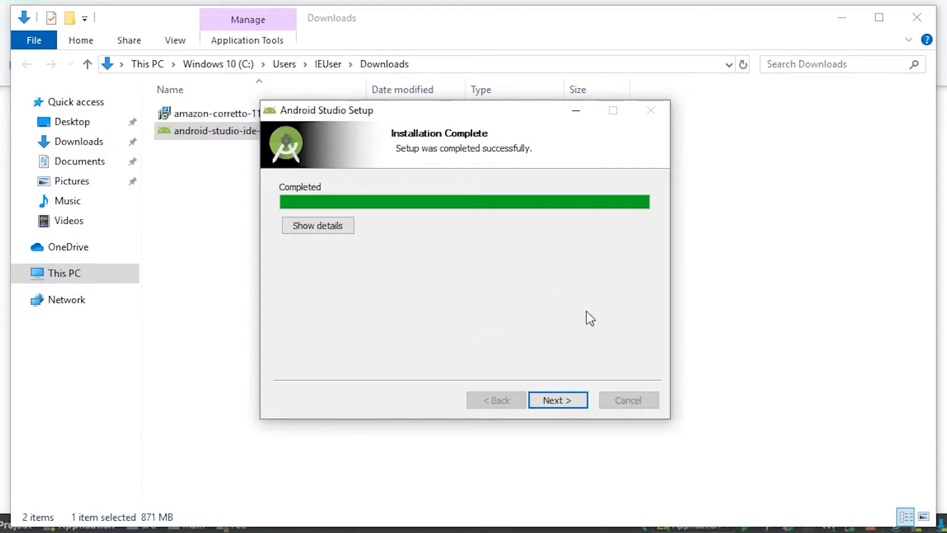
{"action": "left_click", "coordinate": [556, 400]}
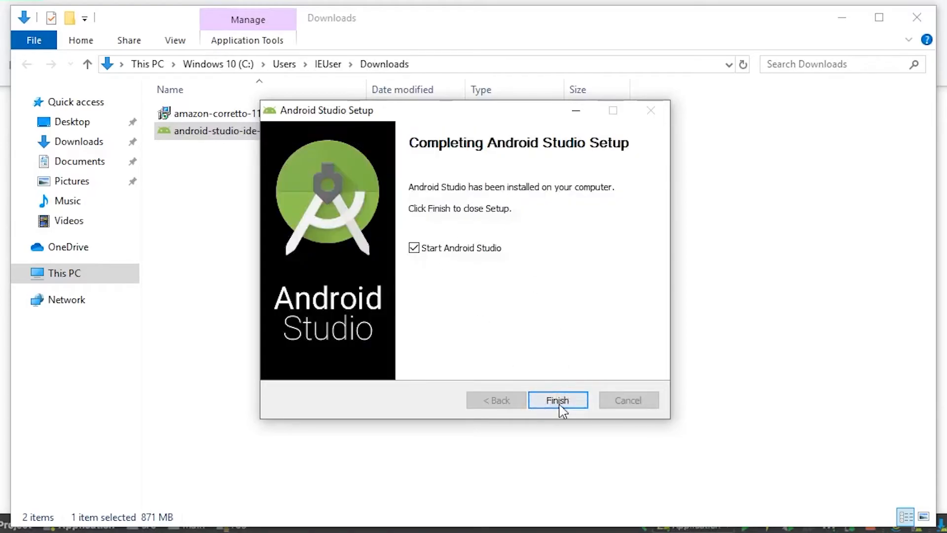
{"action": "left_click", "coordinate": [557, 400]}
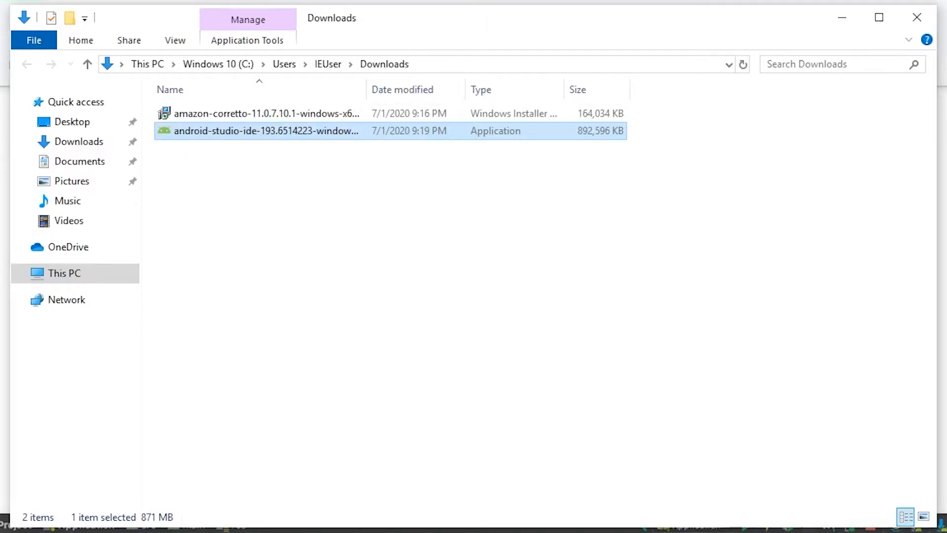
Start Android Studio without importing previous settings, reaching the Setup Wizard welcome page
{"action": "double_click", "coordinate": [266, 131]}
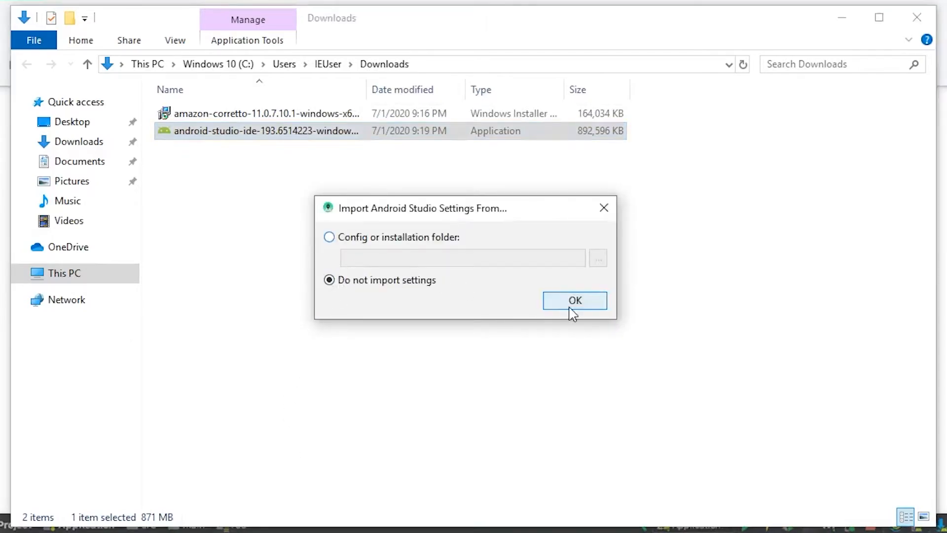
{"action": "left_click", "coordinate": [574, 300]}
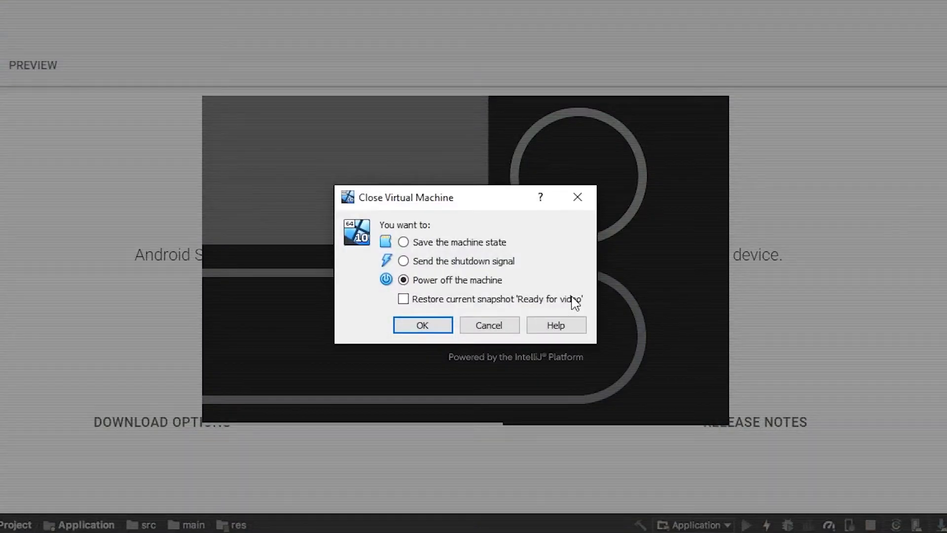
{"action": "left_click", "coordinate": [423, 325]}
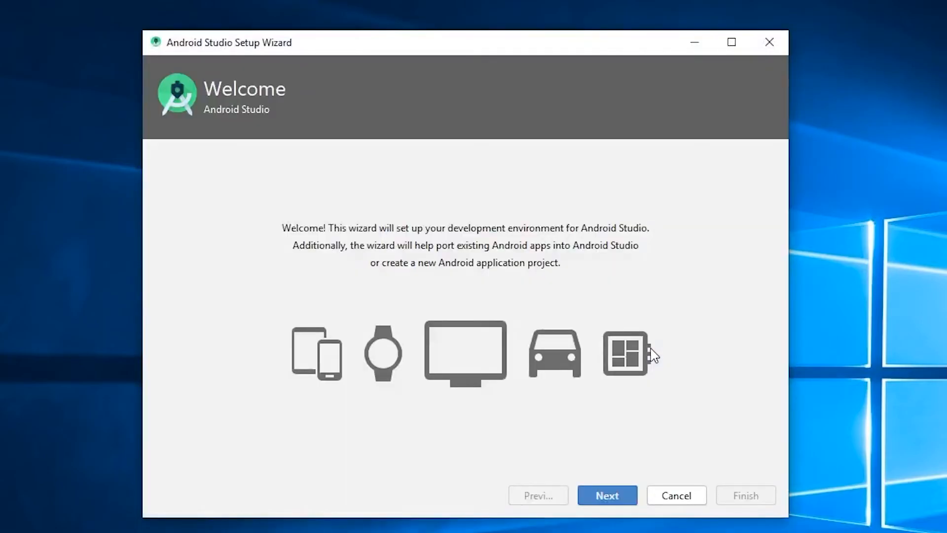
{"action": "mouse_move", "coordinate": [311, 179]}
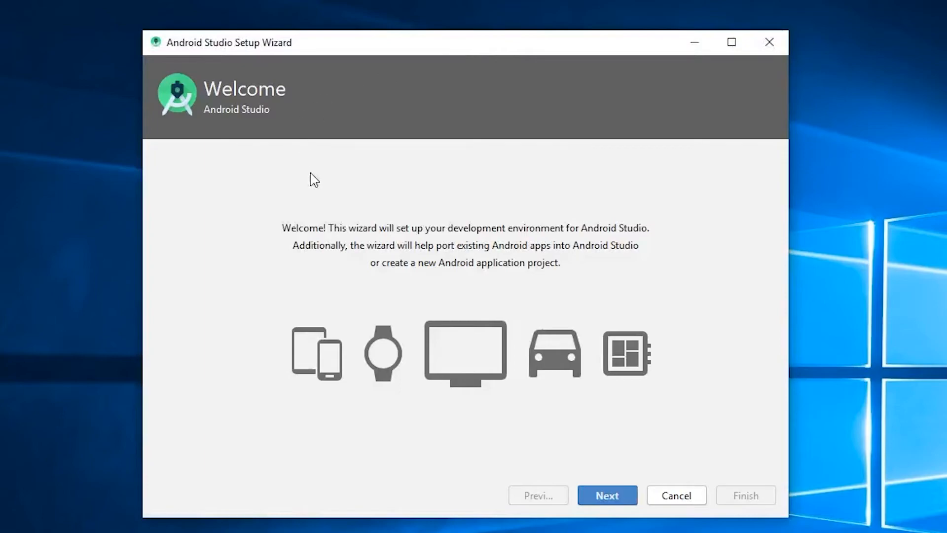
{"action": "mouse_move", "coordinate": [607, 496]}
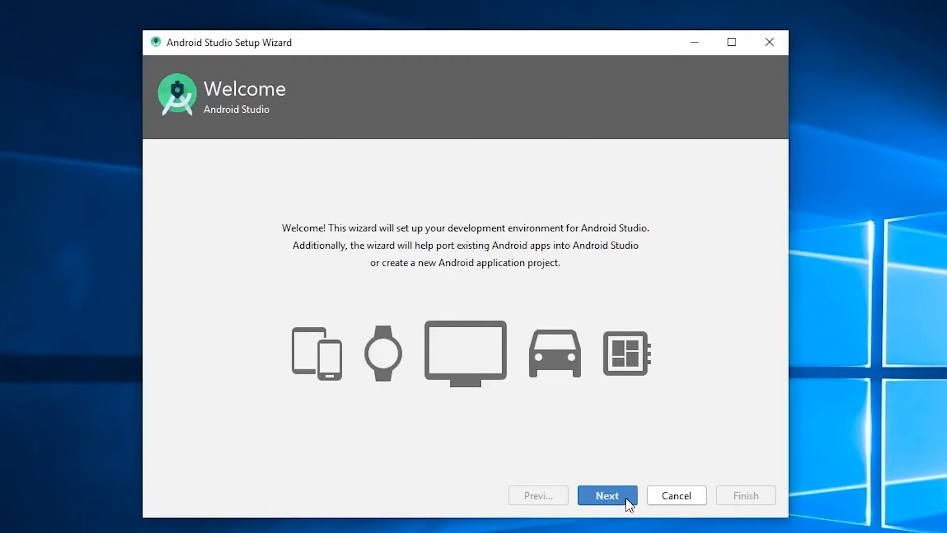
Choose the Standard setup type and the Darcula theme, reaching Verify Settings
{"action": "left_click", "coordinate": [606, 495]}
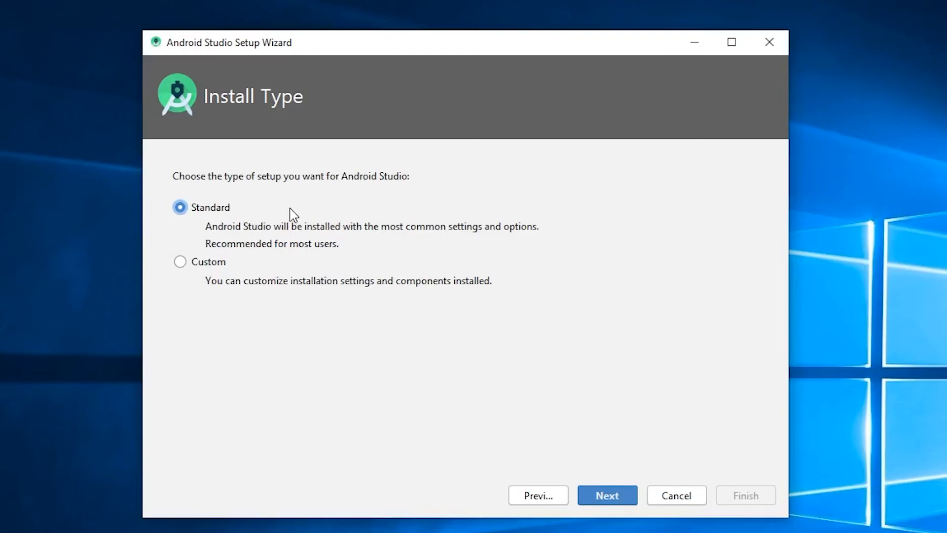
{"action": "mouse_move", "coordinate": [183, 275]}
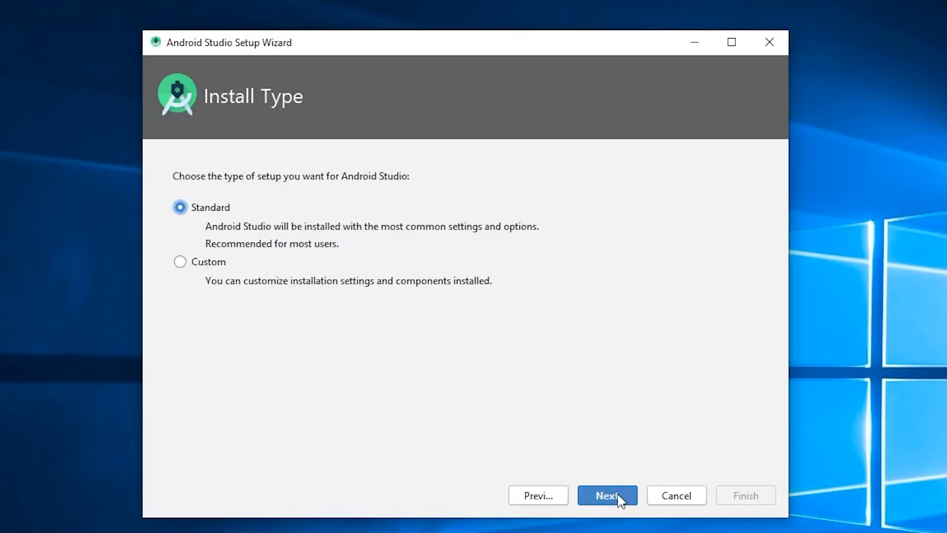
{"action": "left_click", "coordinate": [607, 495]}
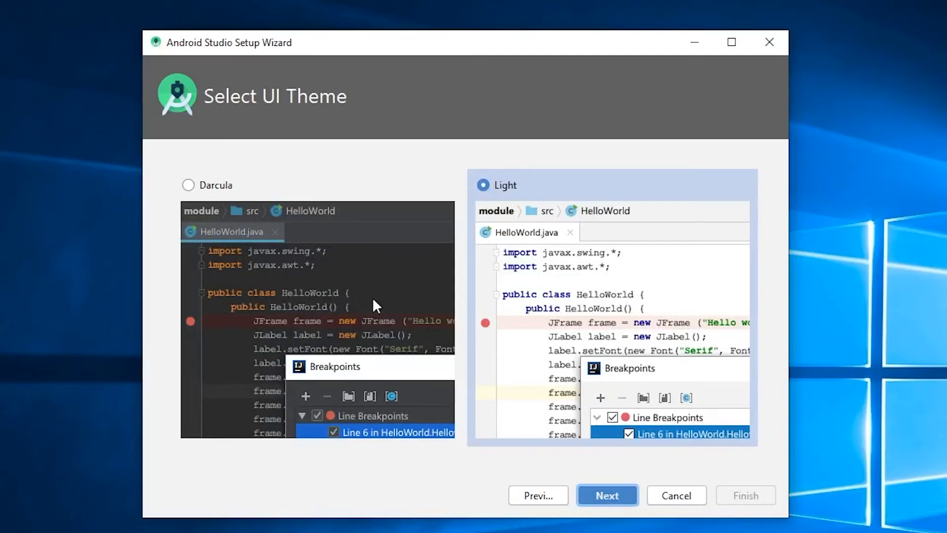
{"action": "left_click", "coordinate": [189, 185]}
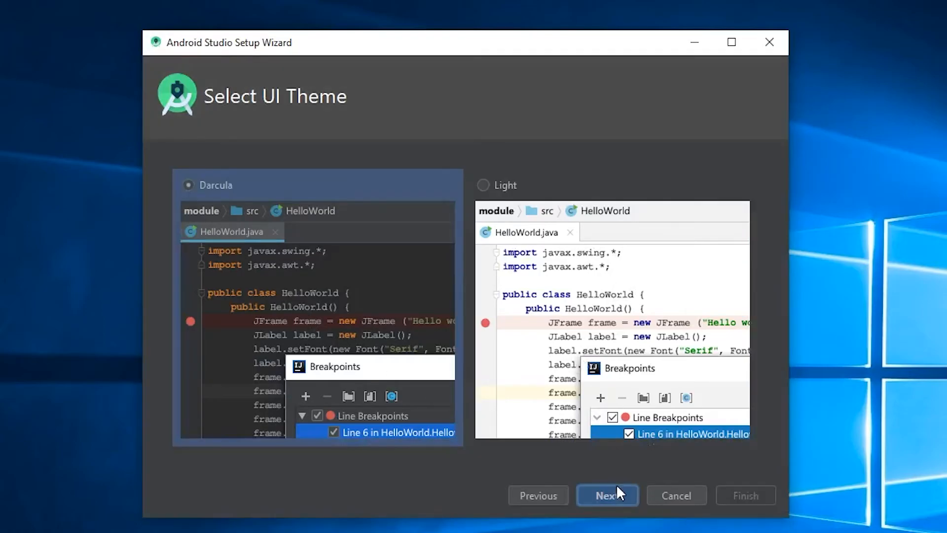
{"action": "left_click", "coordinate": [607, 495]}
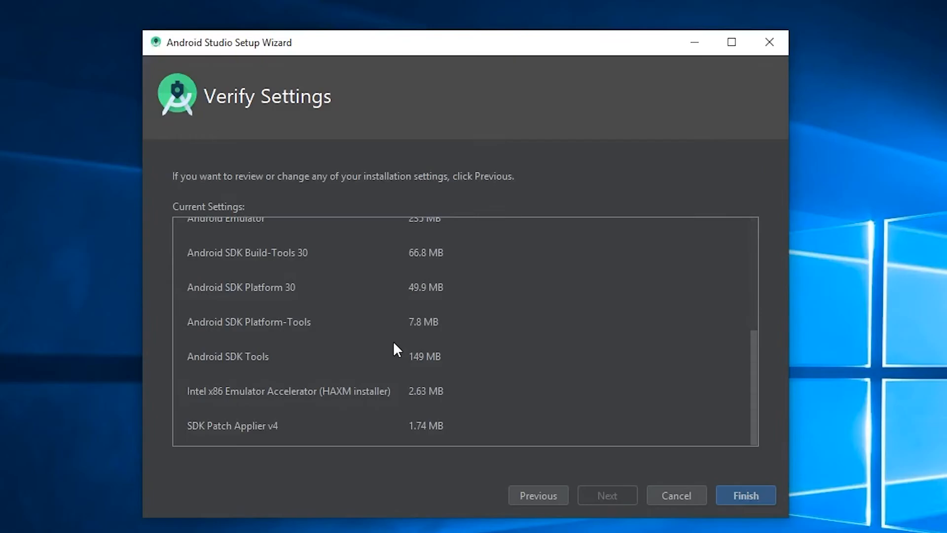
Review Verify Settings and finish to start downloading the SDK components
{"action": "scroll", "scroll_direction": "up", "scroll_amount": 3}
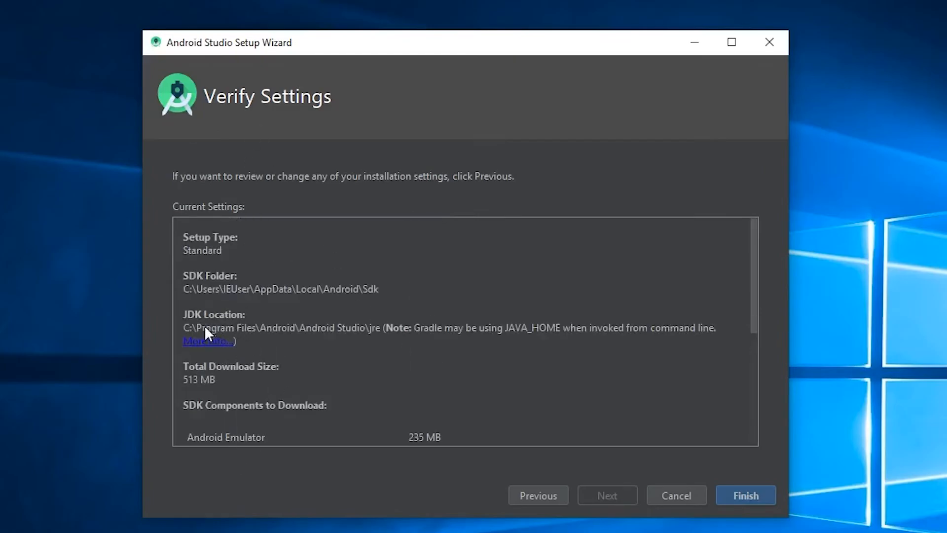
{"action": "scroll", "scroll_direction": "down", "scroll_amount": 3}
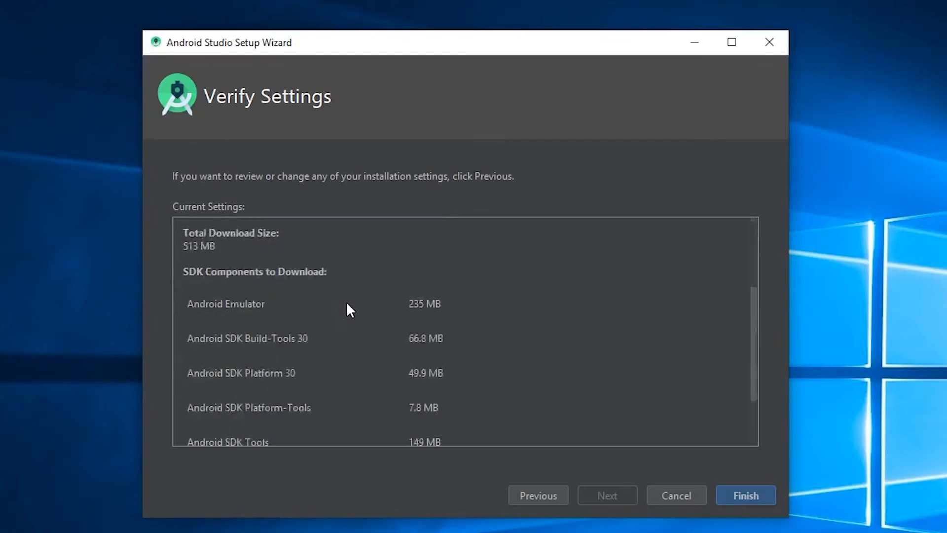
{"action": "scroll", "scroll_direction": "up", "scroll_amount": 3}
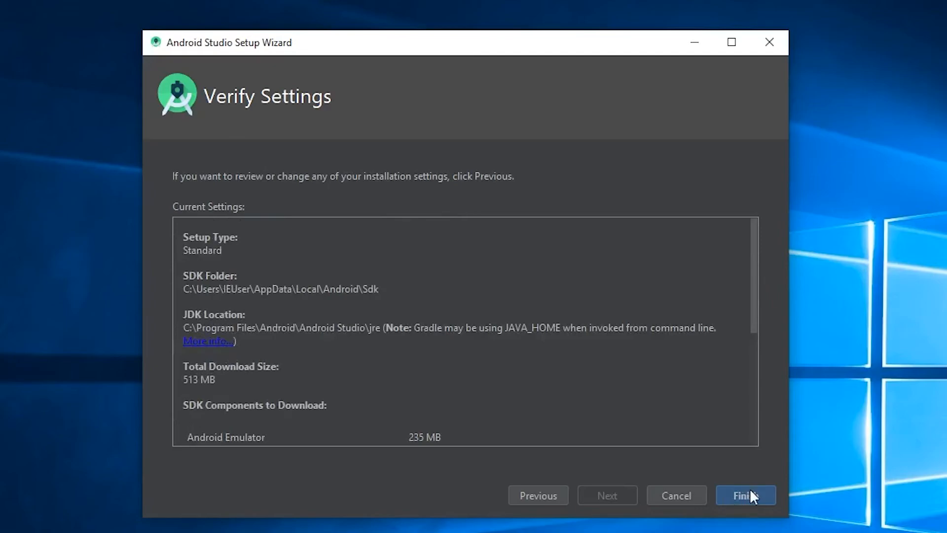
{"action": "left_click", "coordinate": [745, 496]}
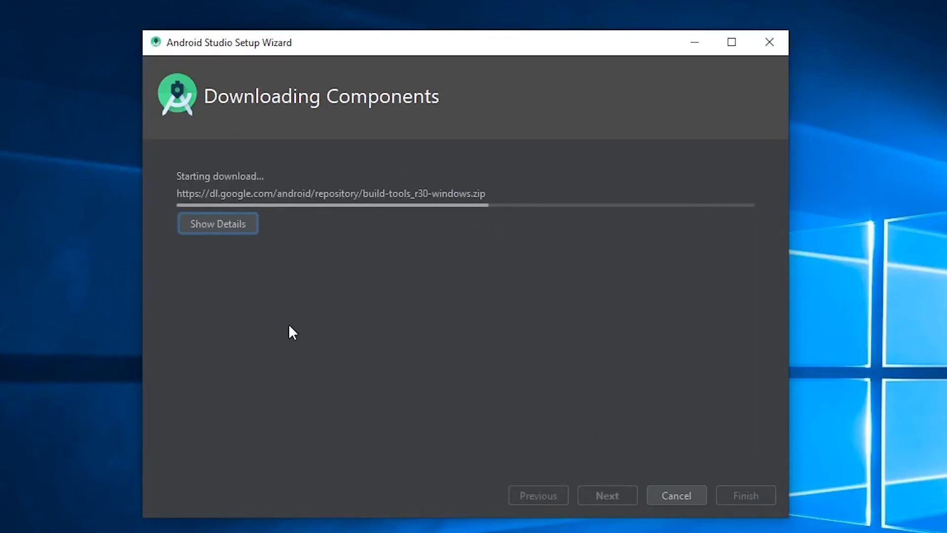
Reveal the download log, then finish the wizard once SDK components complete (HAXM warning shown)
{"action": "left_click", "coordinate": [218, 223]}
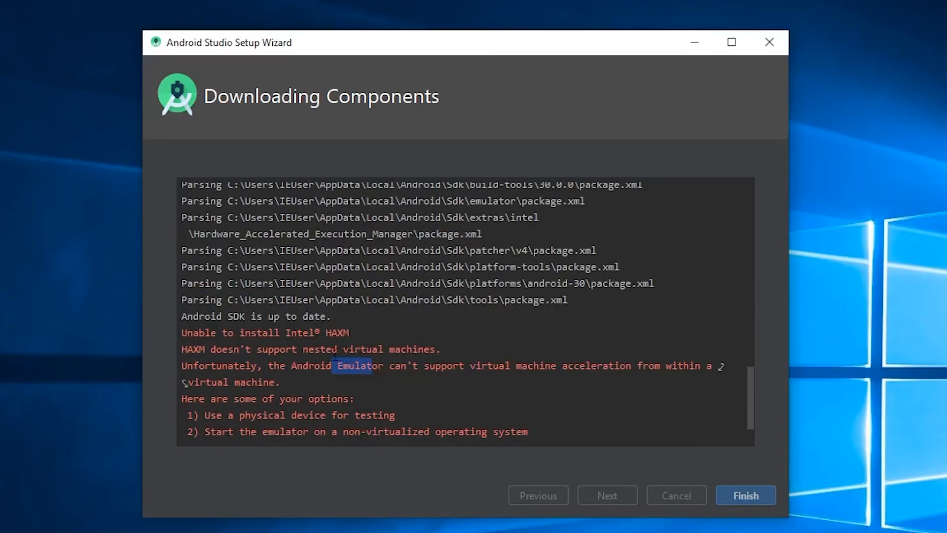
{"action": "mouse_move", "coordinate": [732, 454]}
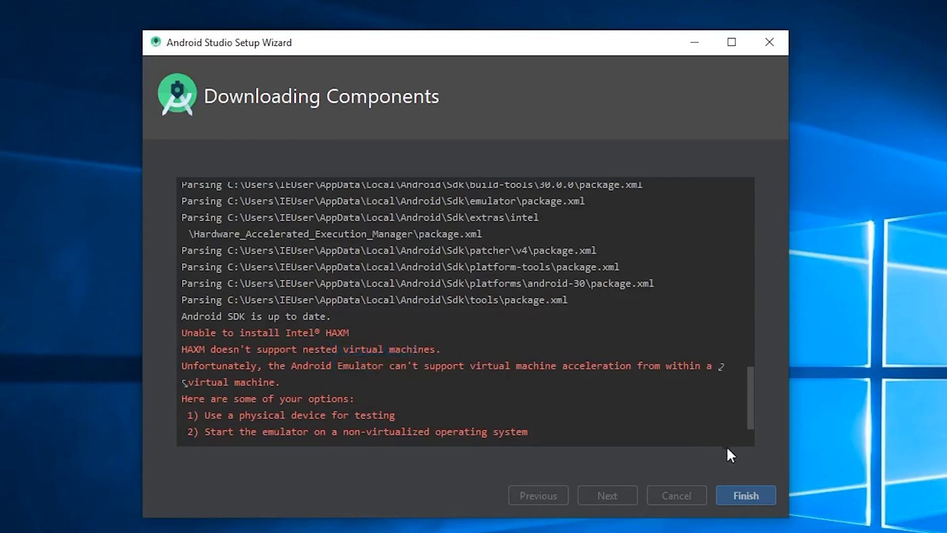
{"action": "left_click", "coordinate": [744, 495]}
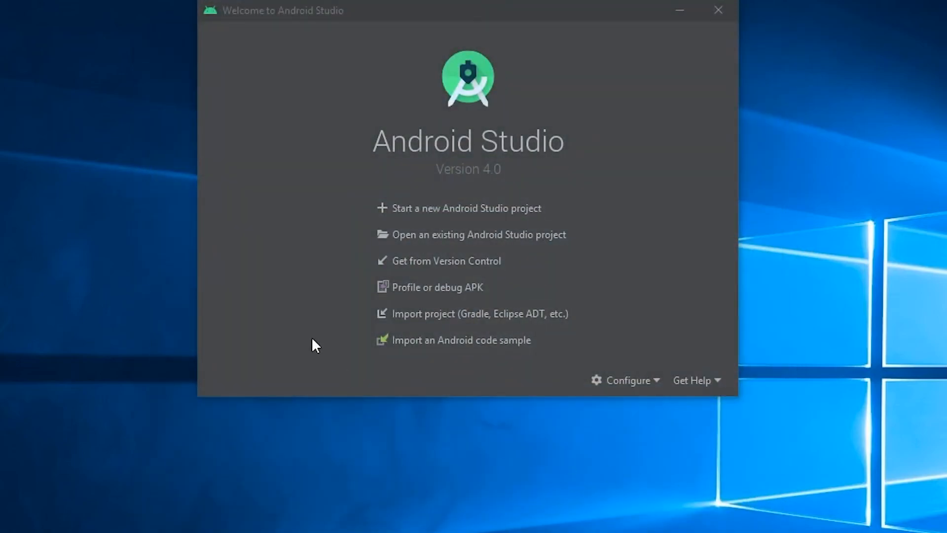
{"action": "mouse_move", "coordinate": [489, 38]}
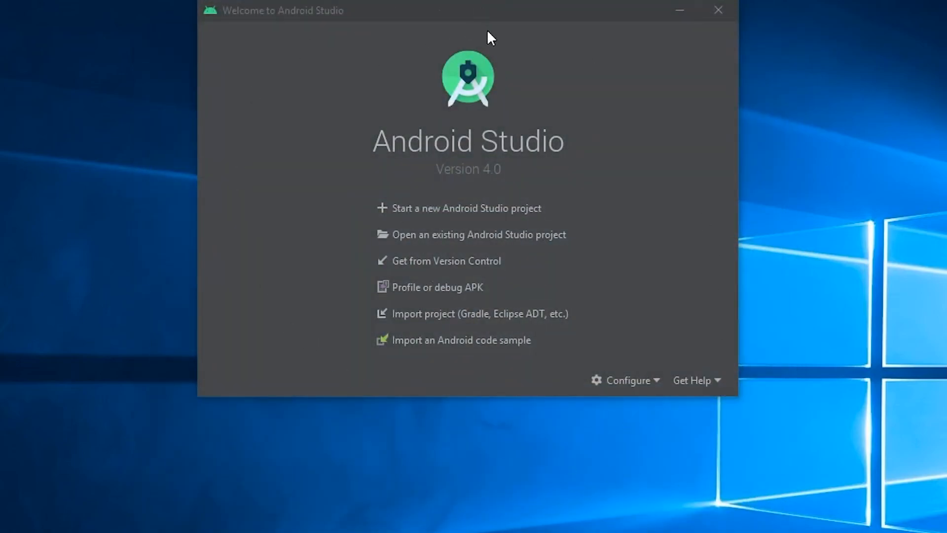